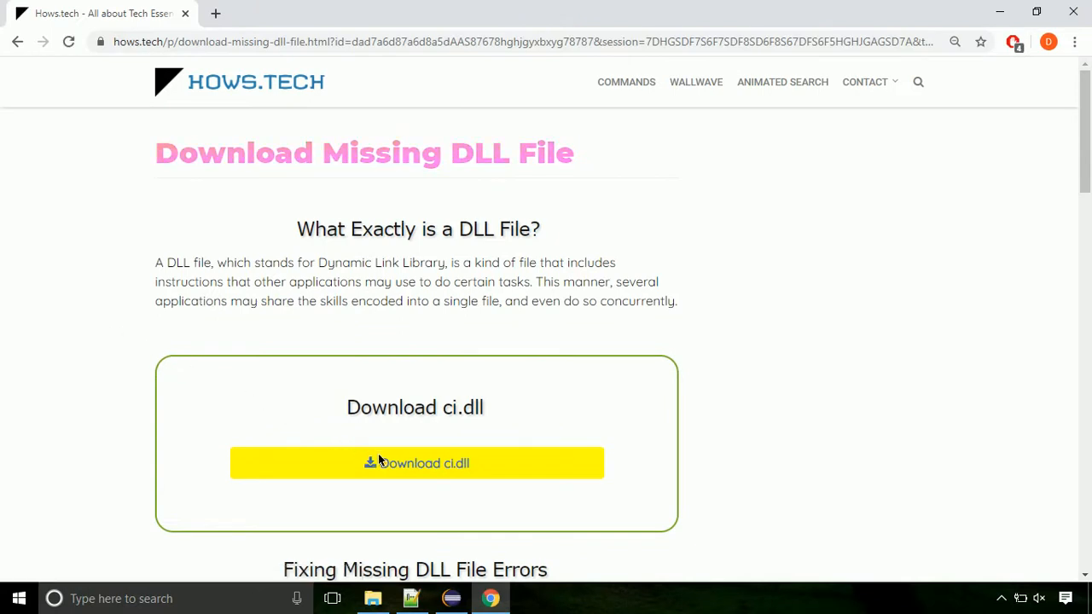
mouse_move(416, 478)
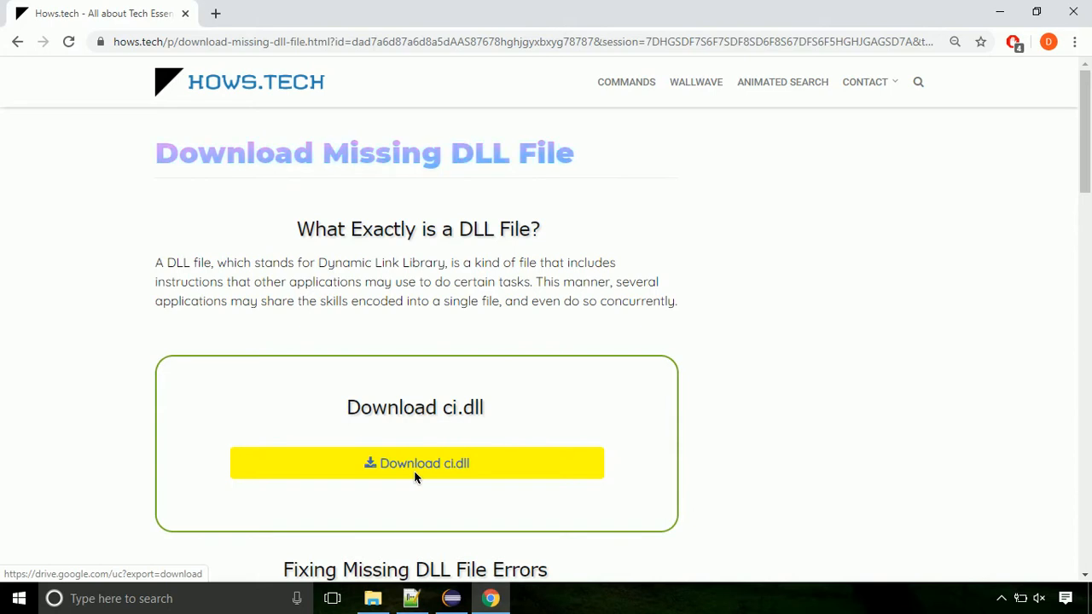
Download ci.dll from hows.tech and save it to the Downloads folder.
left_click(416, 464)
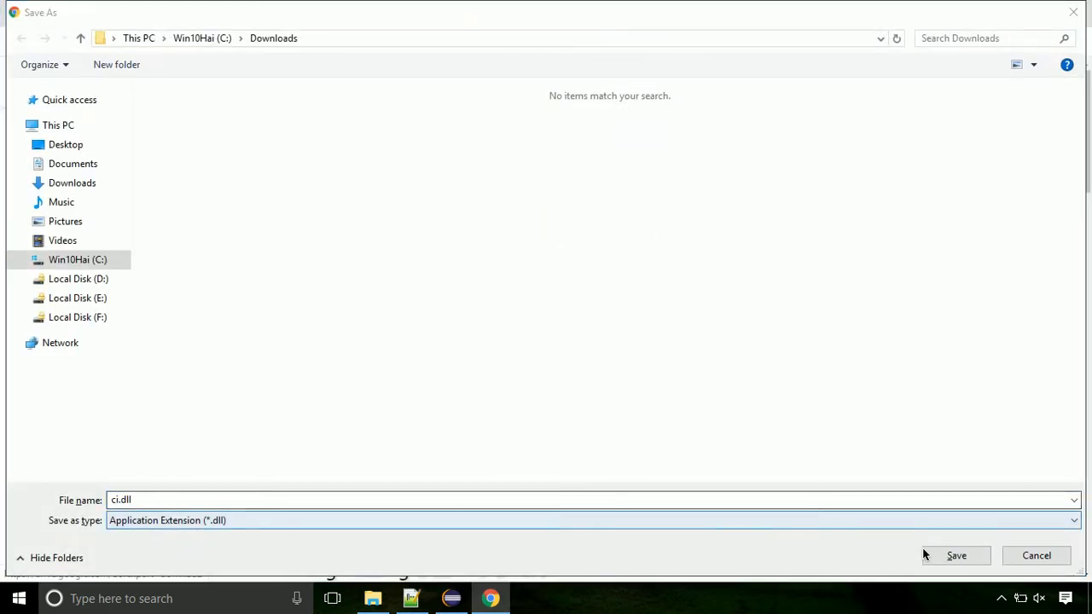
left_click(955, 556)
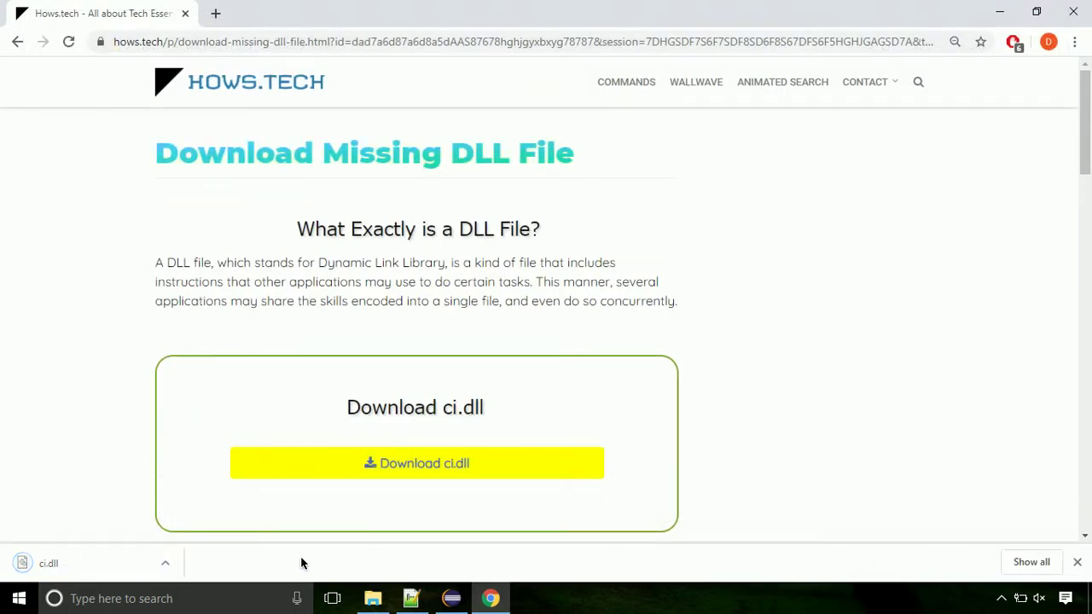
Show the downloaded ci.dll in its Downloads folder and copy it.
left_click(166, 563)
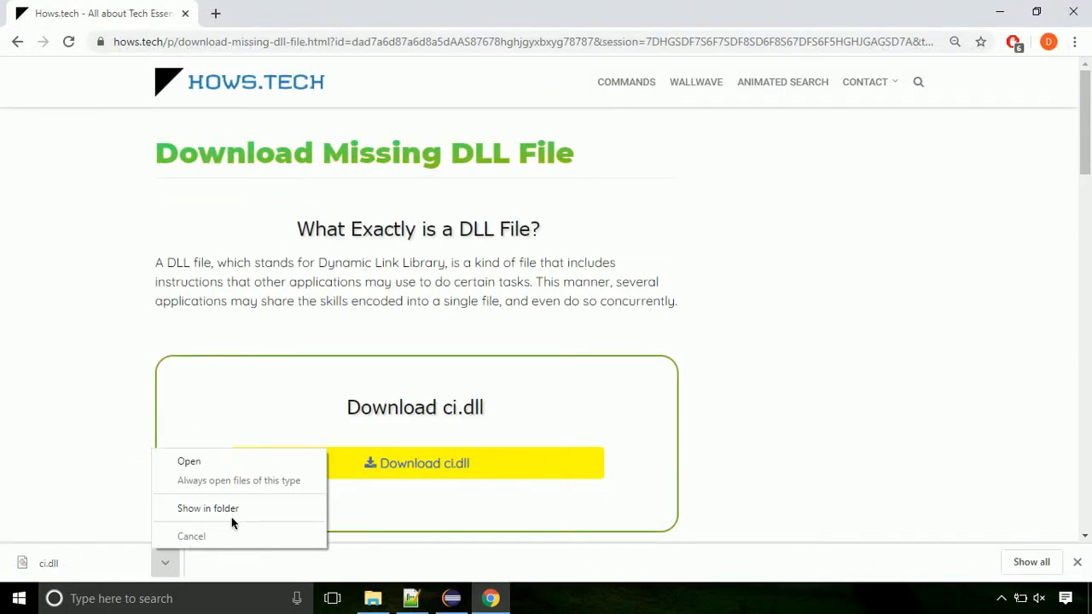
left_click(208, 508)
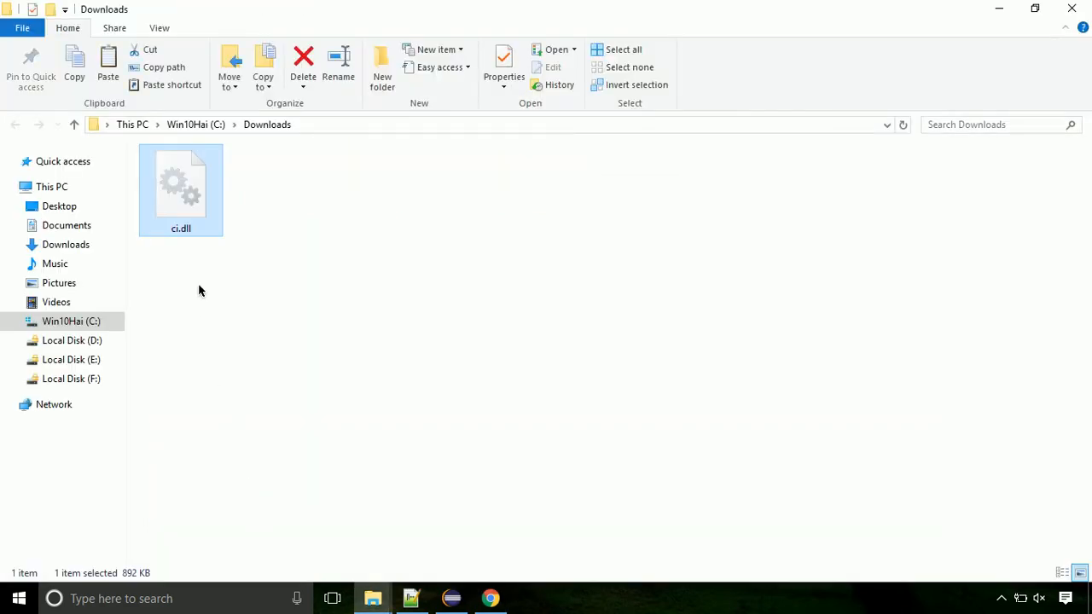
right_click(181, 202)
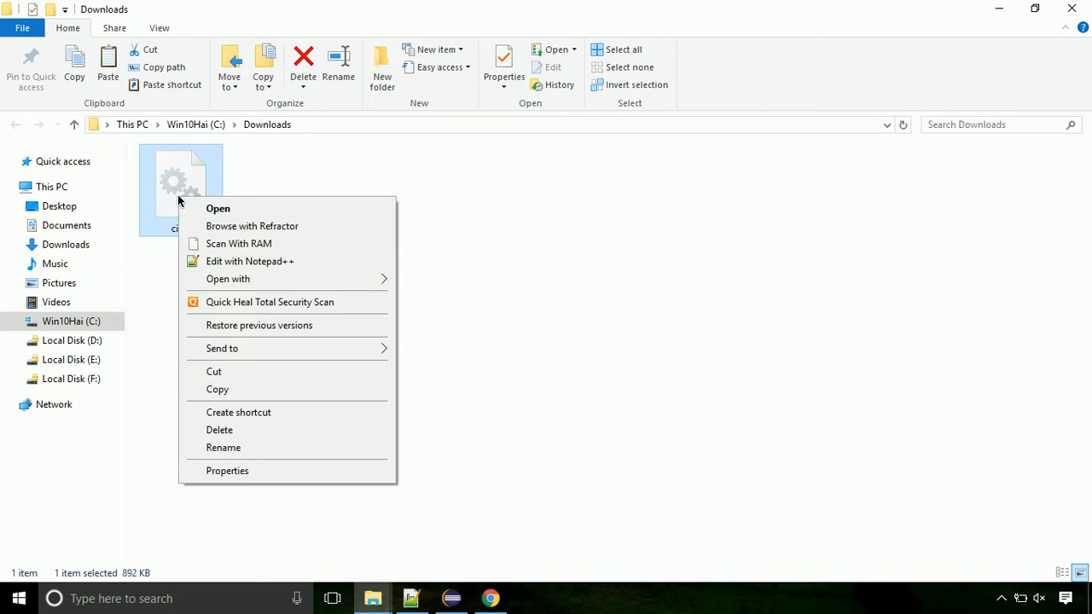
mouse_move(249, 325)
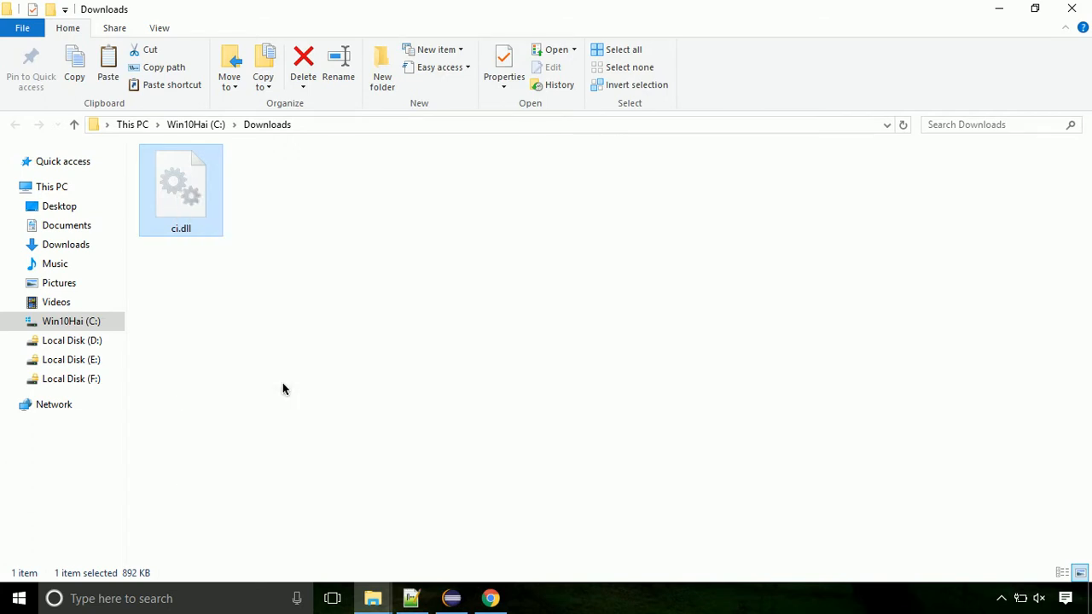
mouse_move(169, 350)
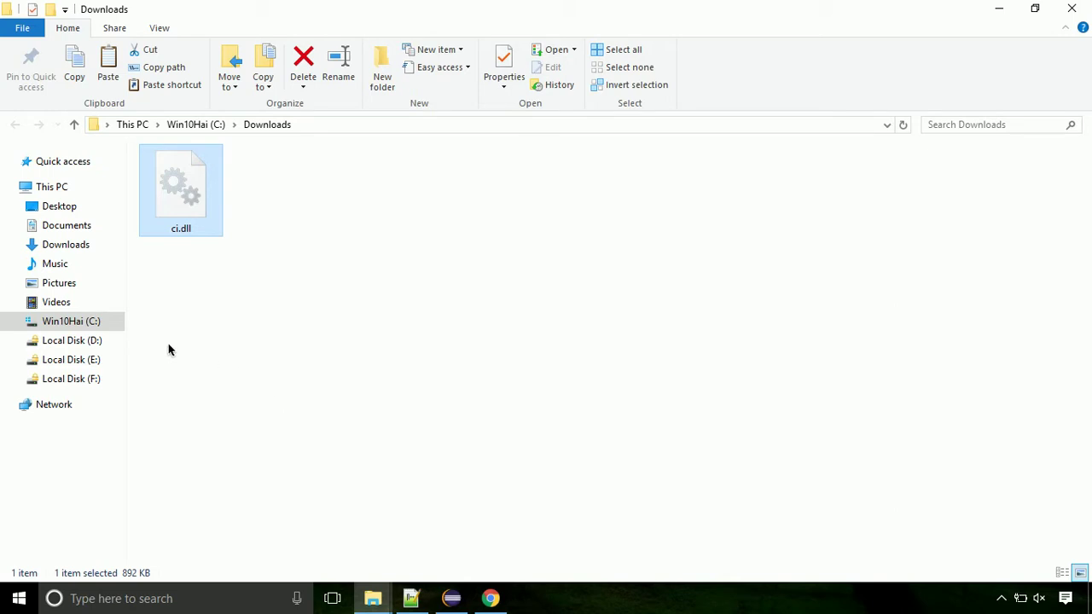
Navigate C: > Windows > System32 and paste ci.dll there.
left_click(72, 321)
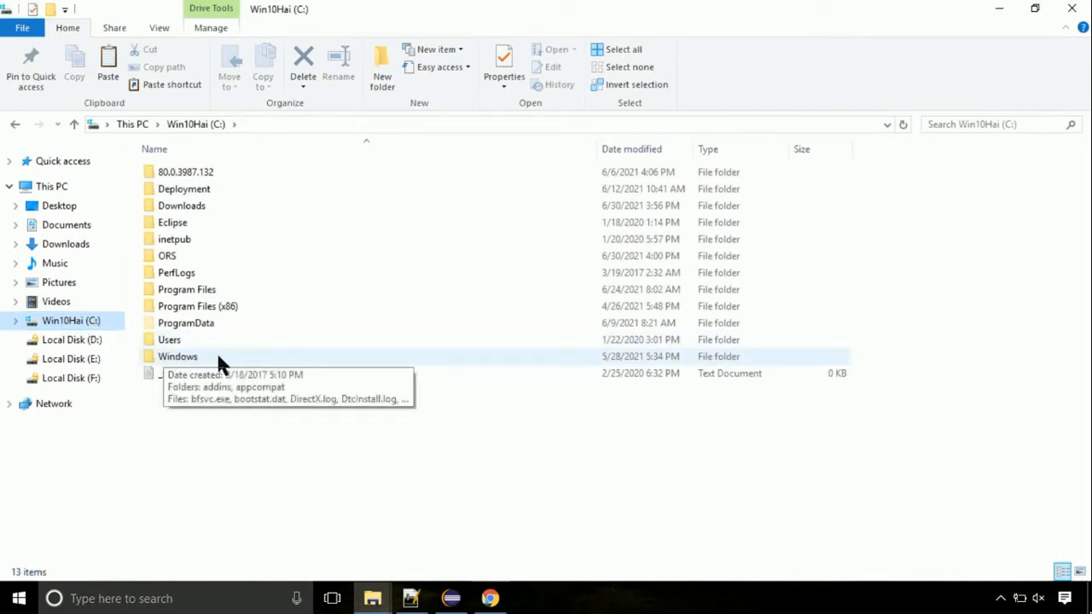
double_click(178, 357)
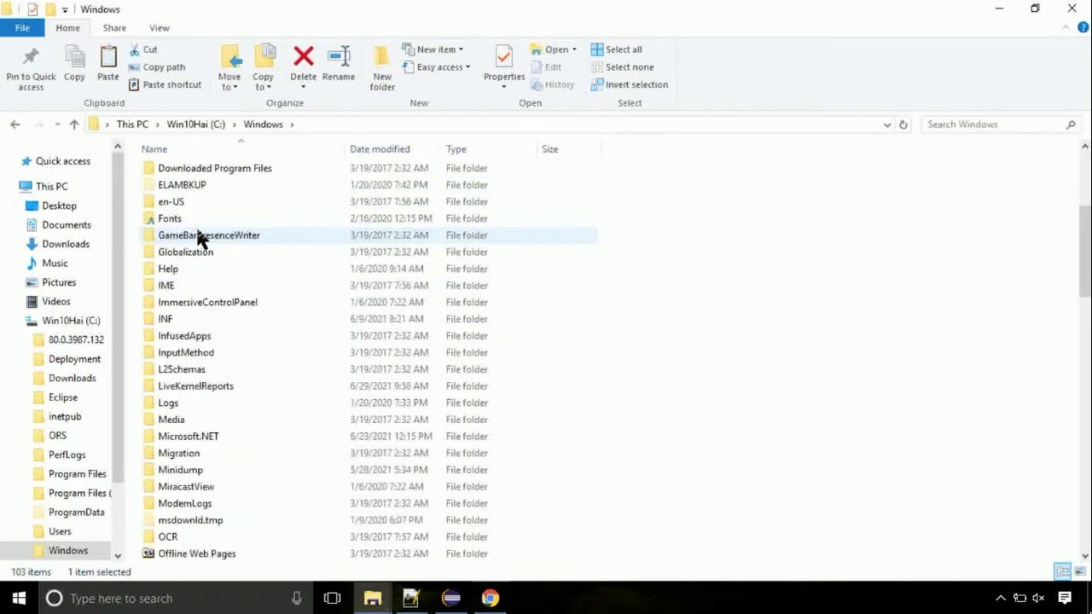
scroll("down", 3)
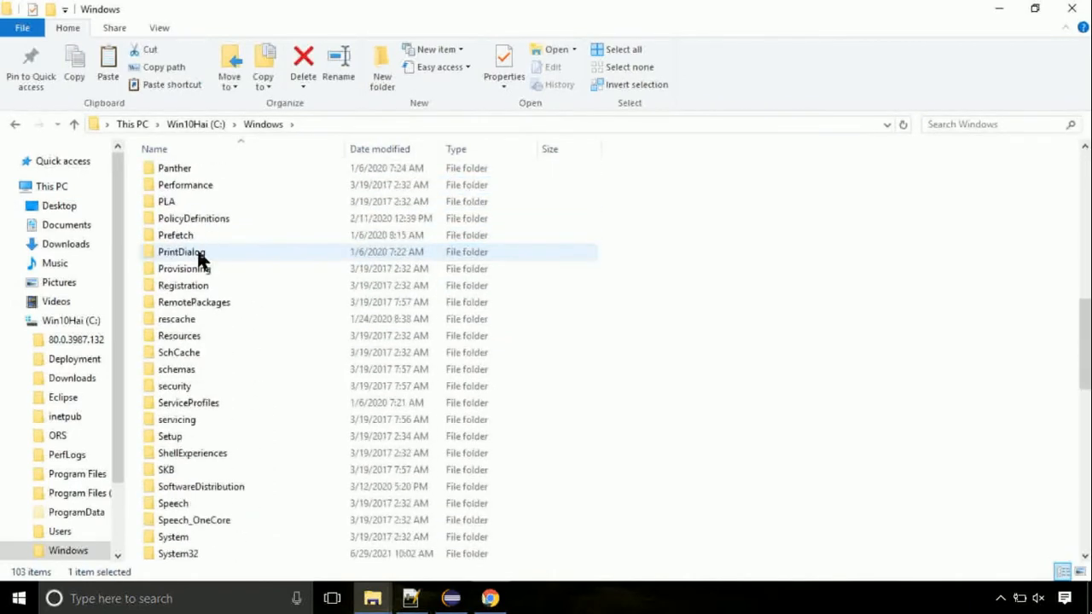
scroll("down", 3)
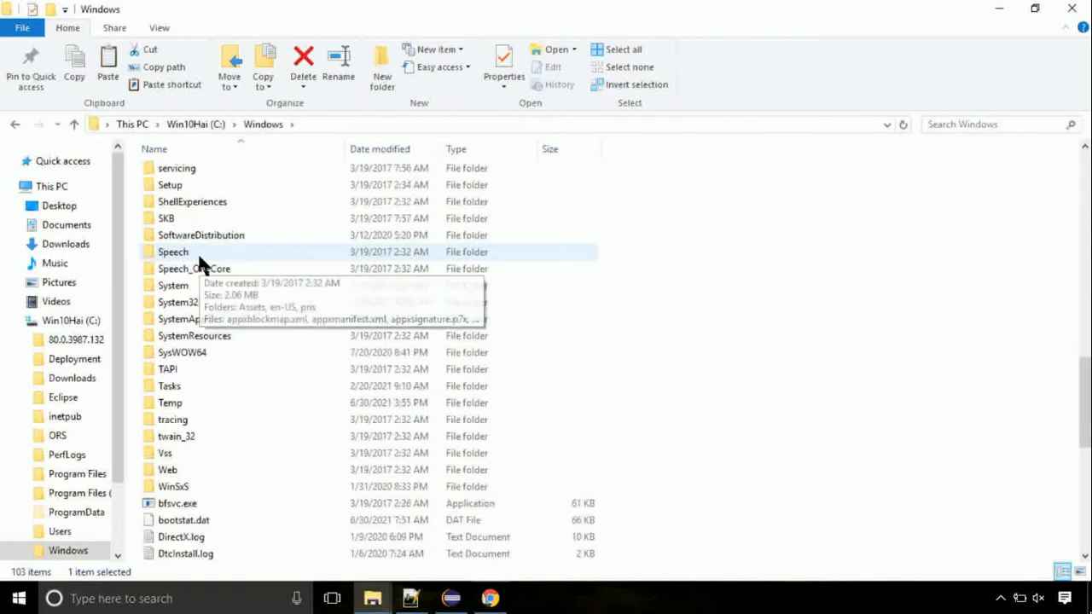
double_click(174, 300)
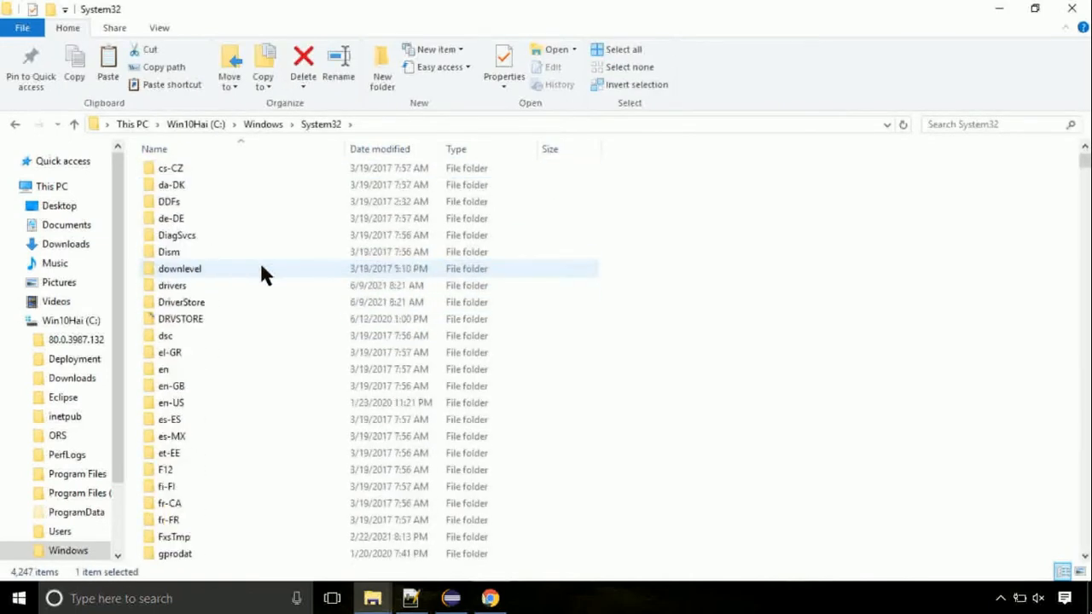
scroll("down", 3)
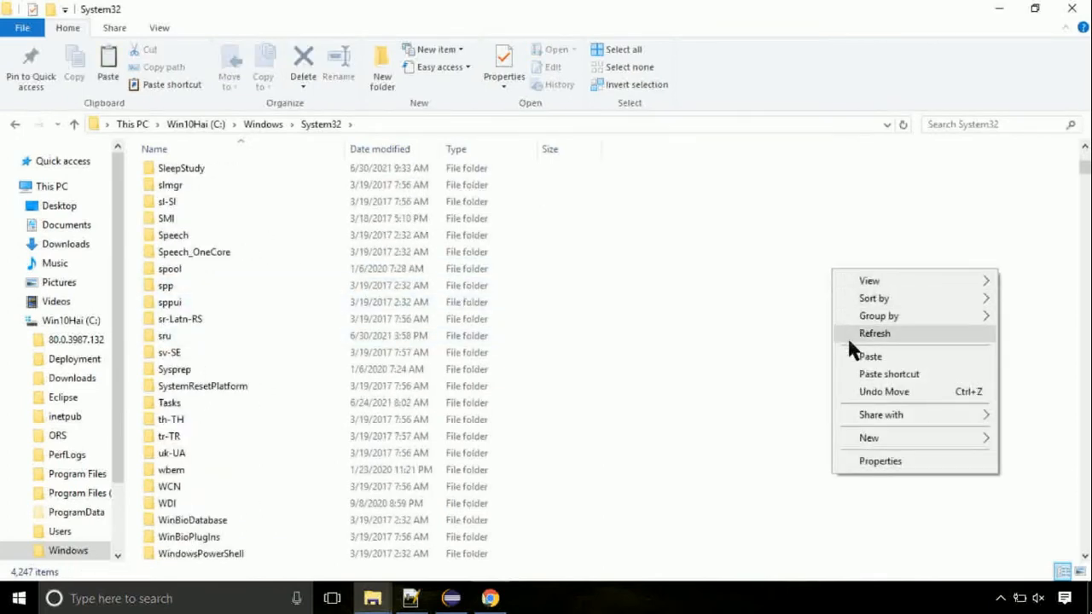
left_click(870, 356)
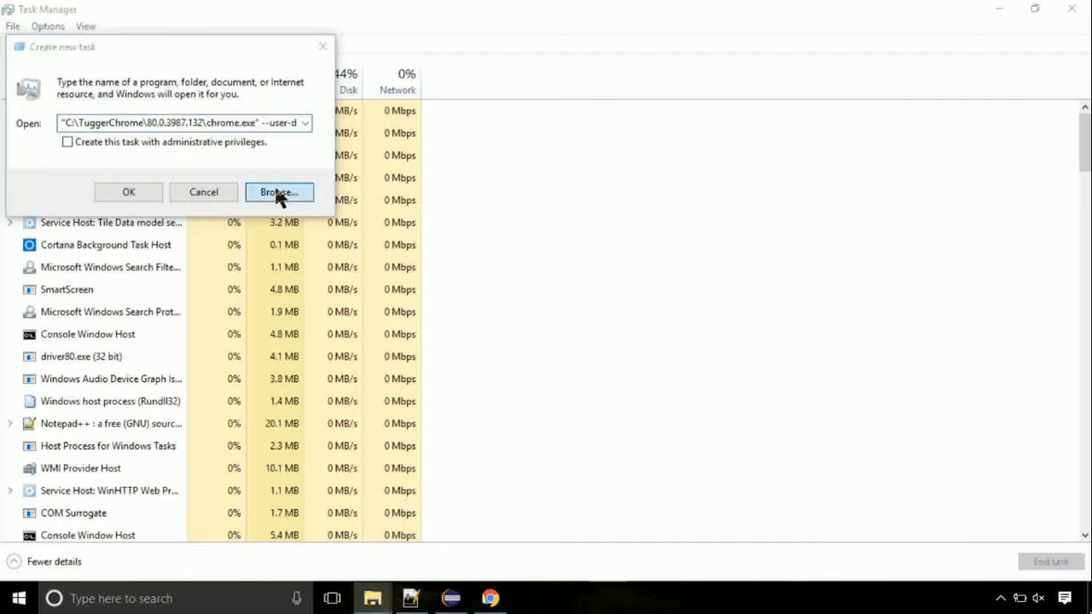
Browse to C:\Windows\System32 and choose cmd.exe as the new task's program.
left_click(279, 191)
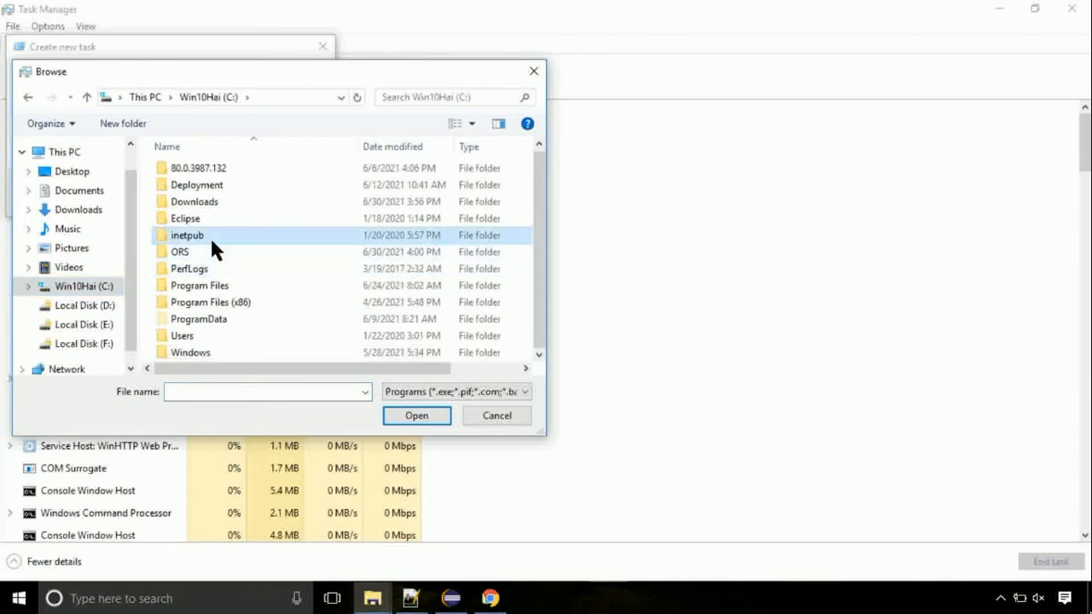
double_click(191, 352)
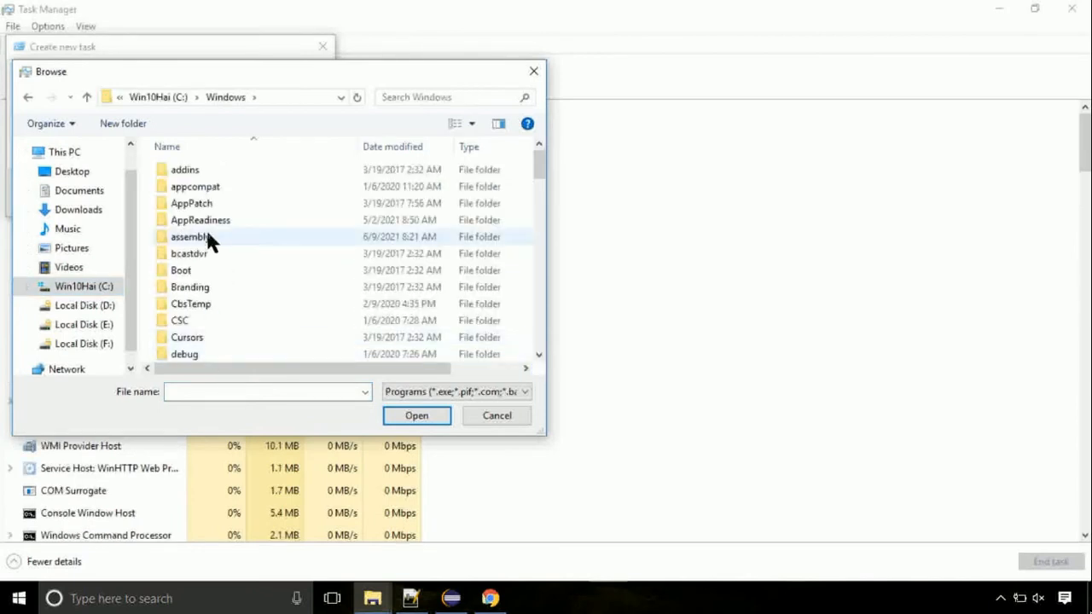
scroll("down", 3)
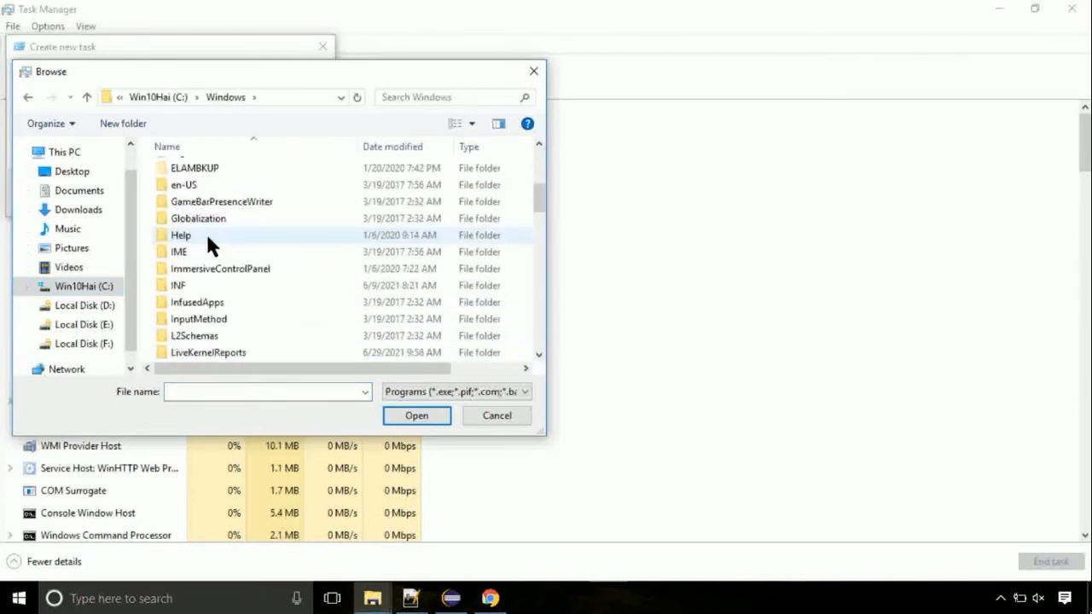
scroll("down", 3)
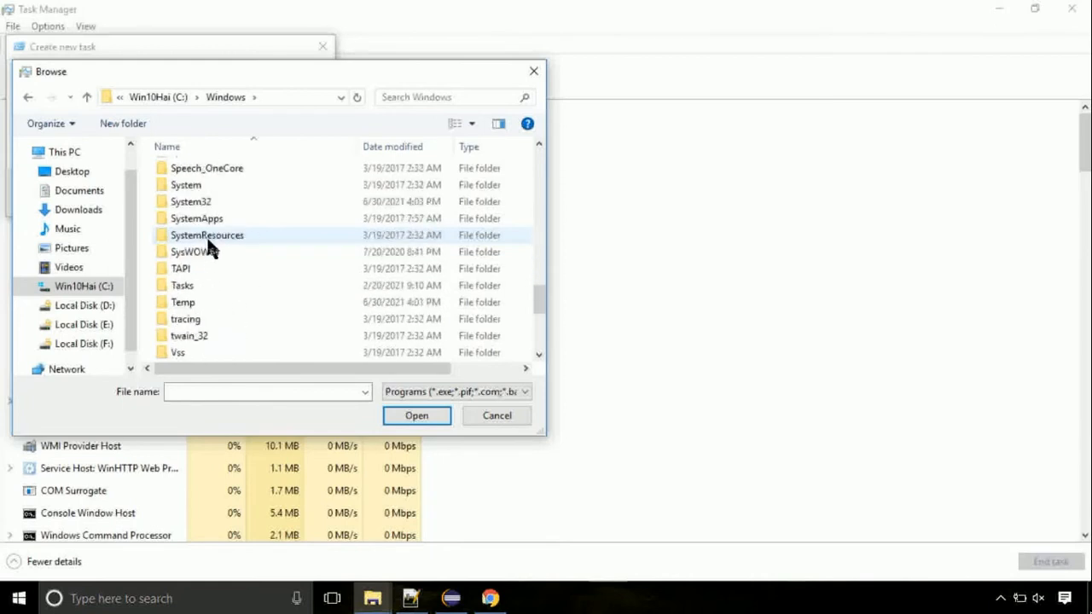
double_click(191, 201)
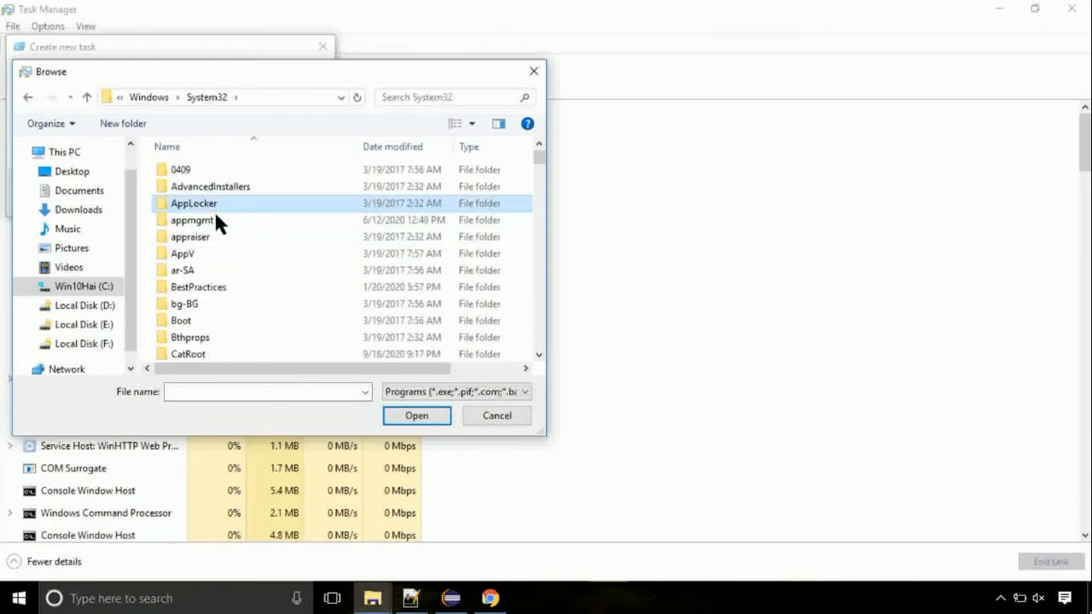
scroll("down", 3)
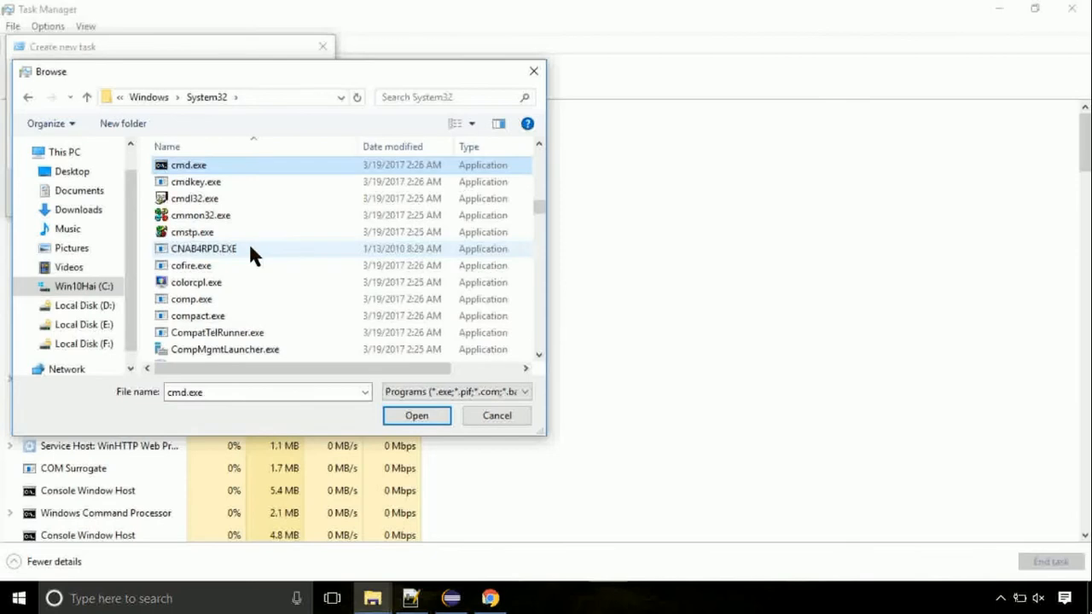
left_click(417, 416)
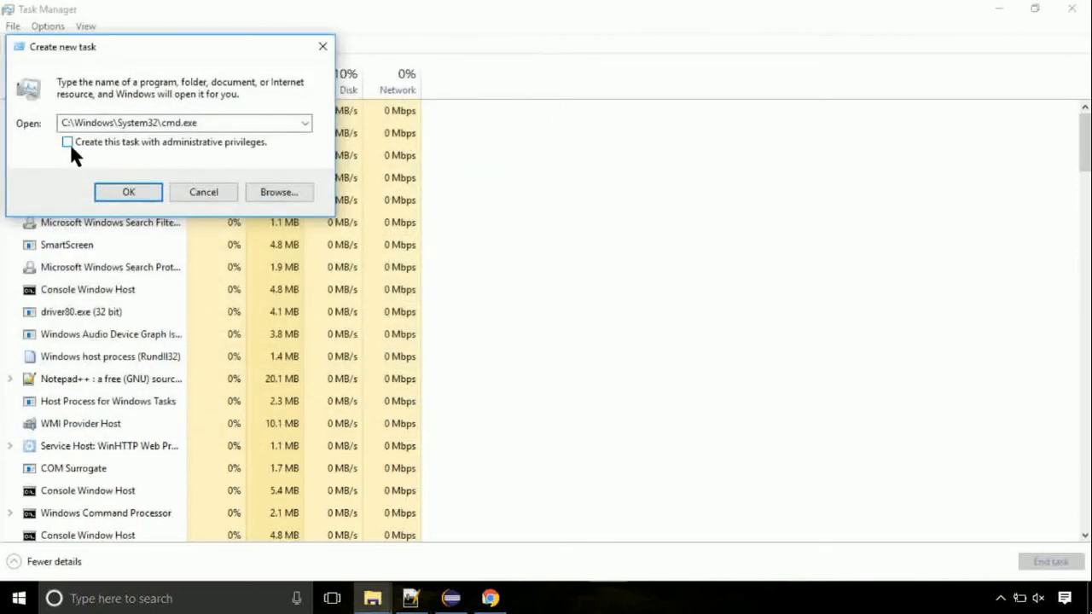
Run cmd.exe with administrative privileges to launch an elevated Command Prompt.
left_click(51, 142)
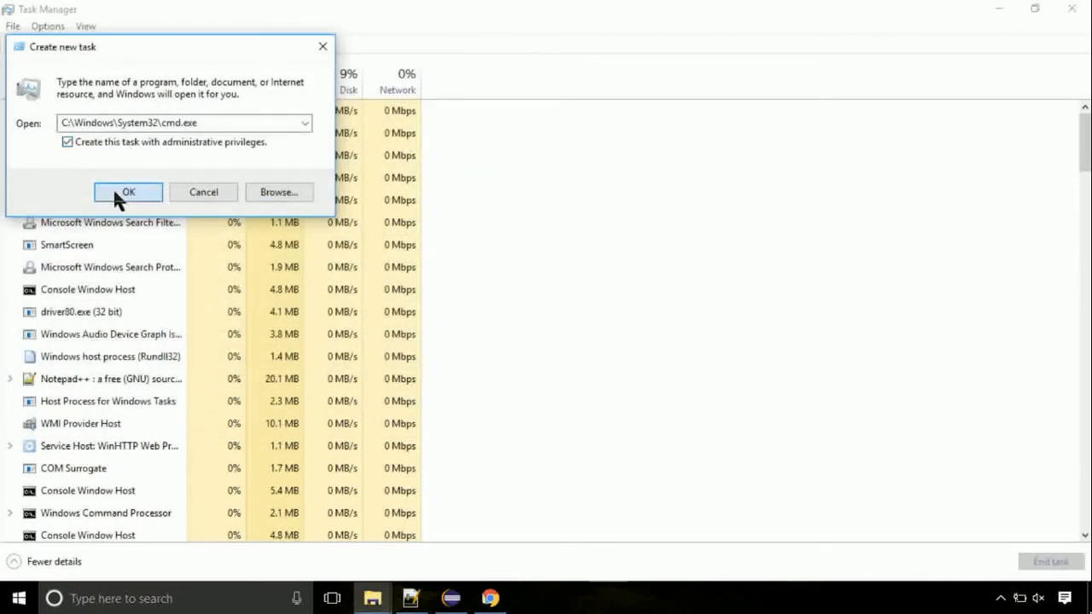
left_click(126, 191)
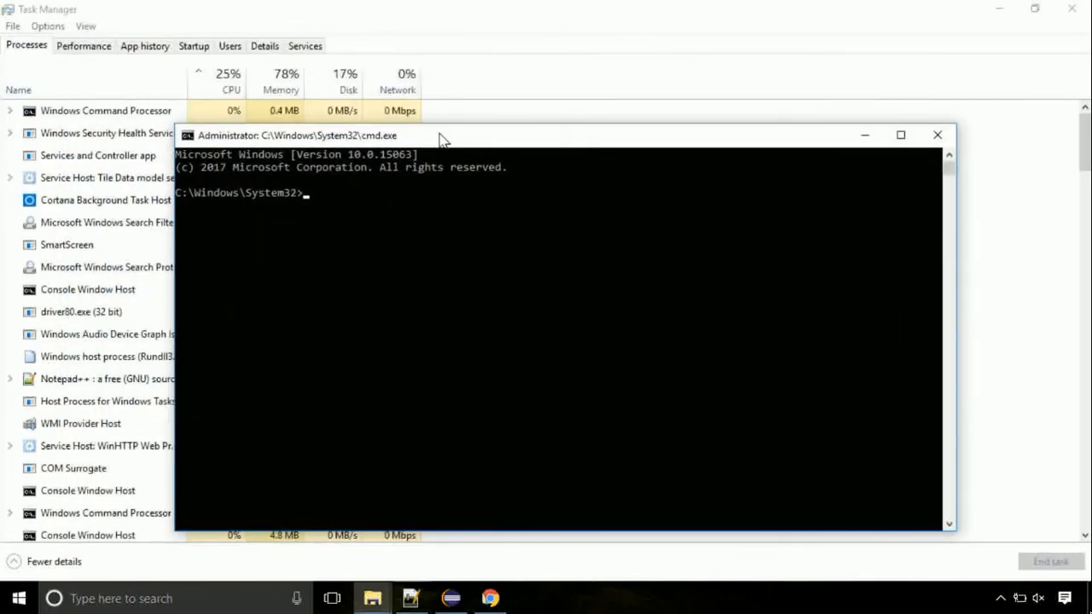
Run gpupdate to refresh computer and user policy, then enter chkdsk at the prompt.
type("gpupdate")
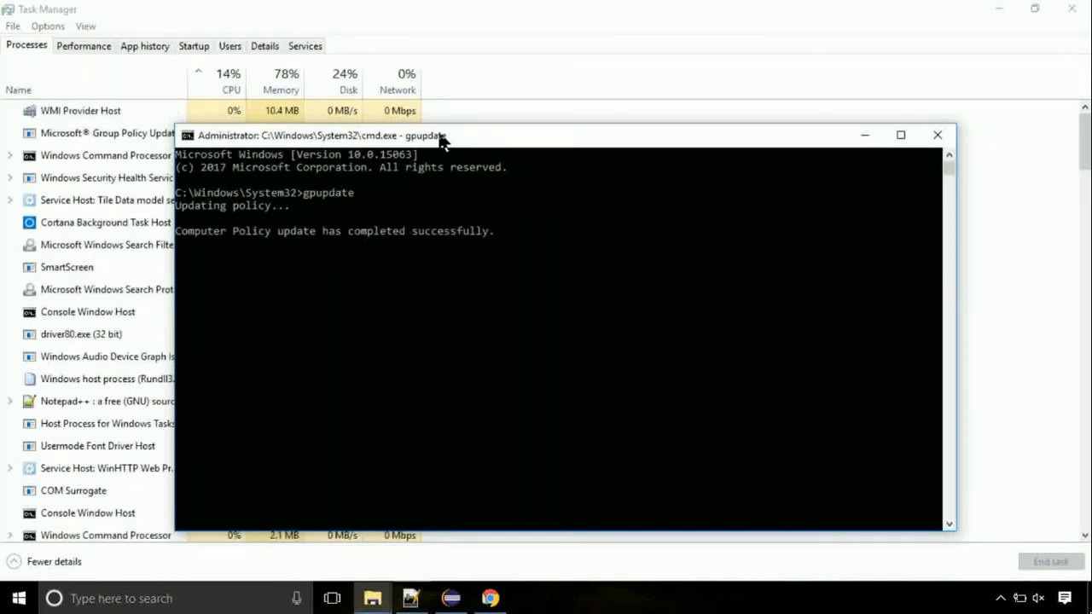
type("c")
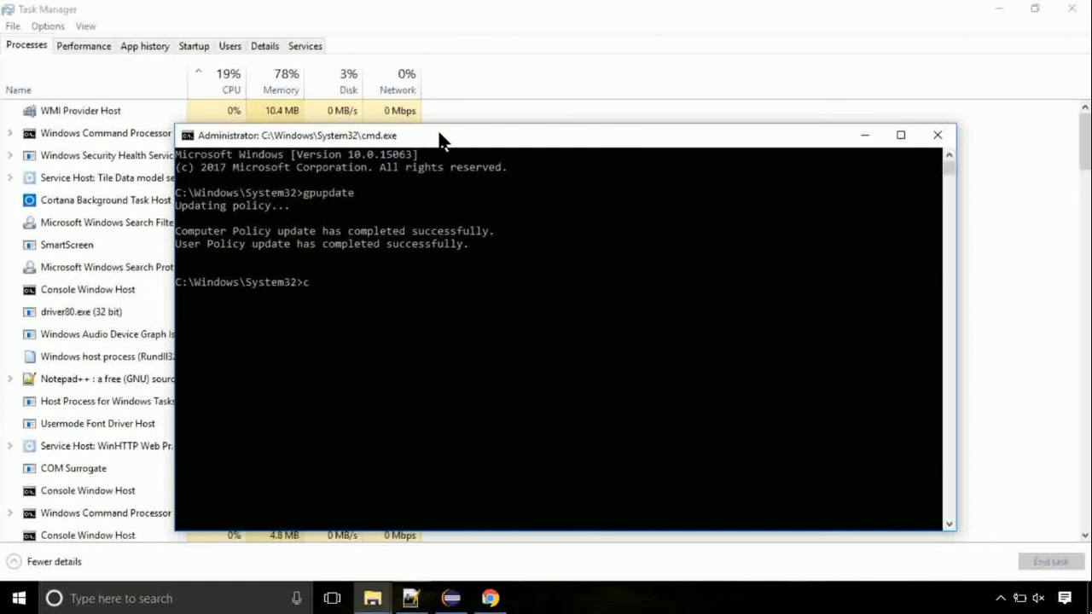
type("hkdsk")
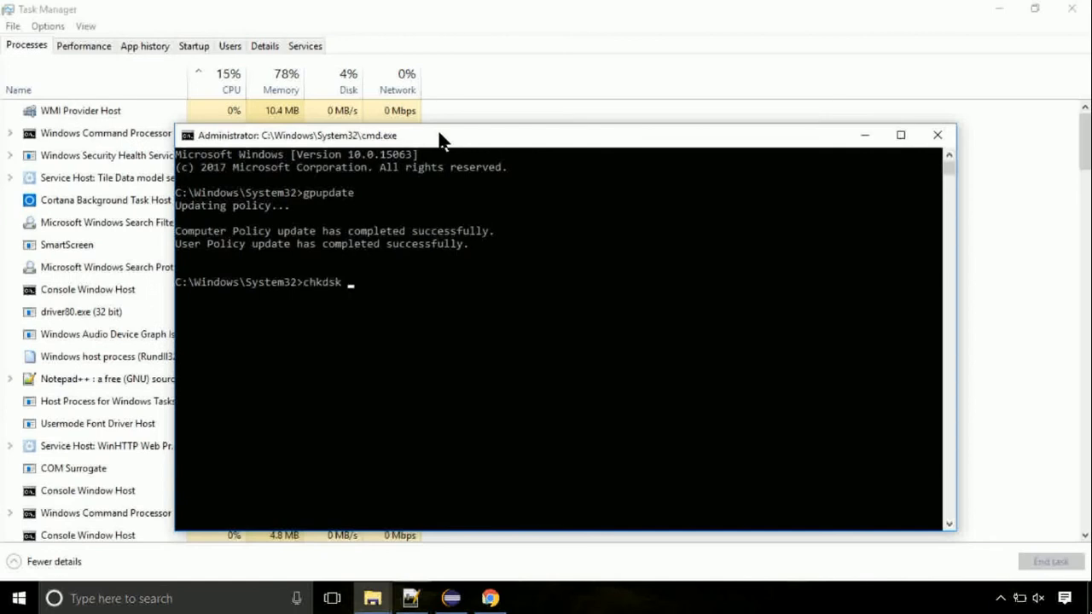